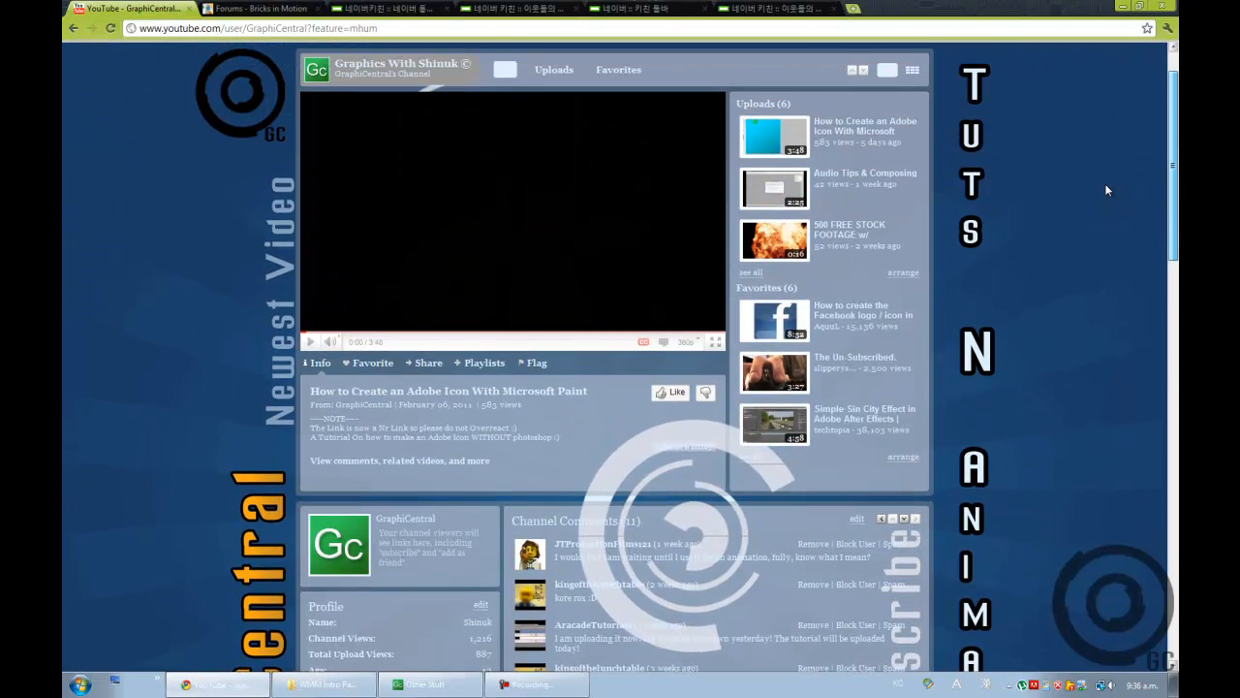
- Start downloading the WMM Intro Pack from the GraphiCentral Downloads page
scroll("down", 3)
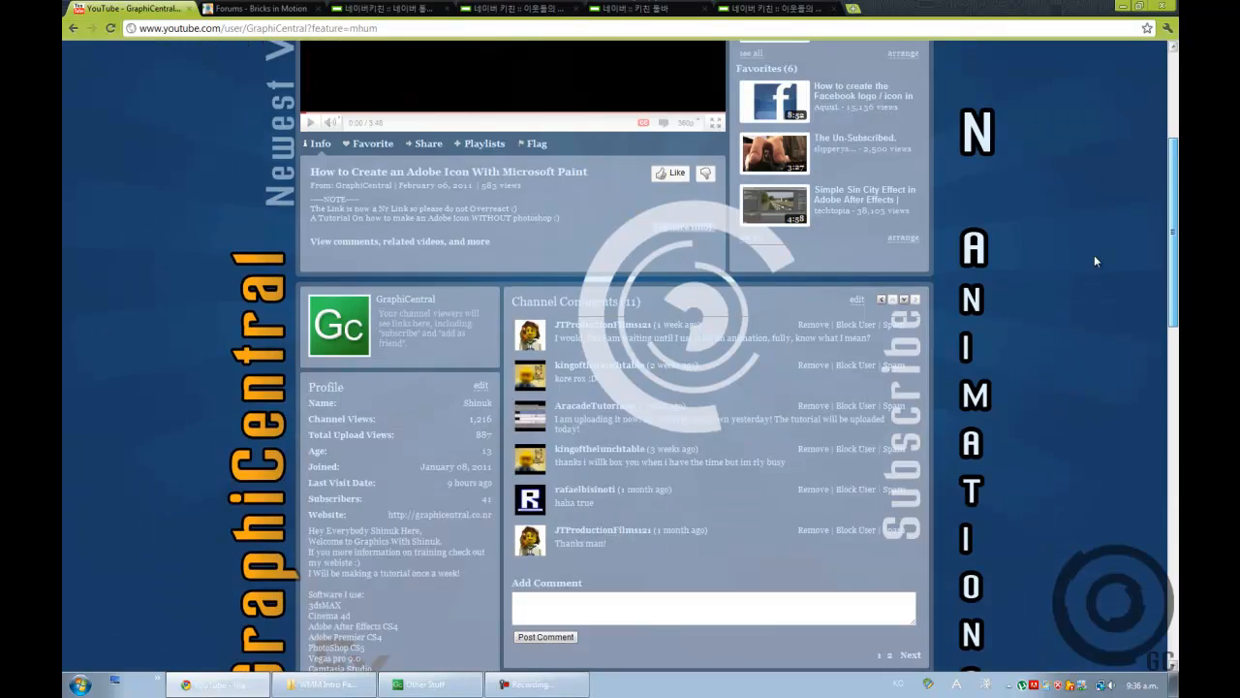
scroll("up", 3)
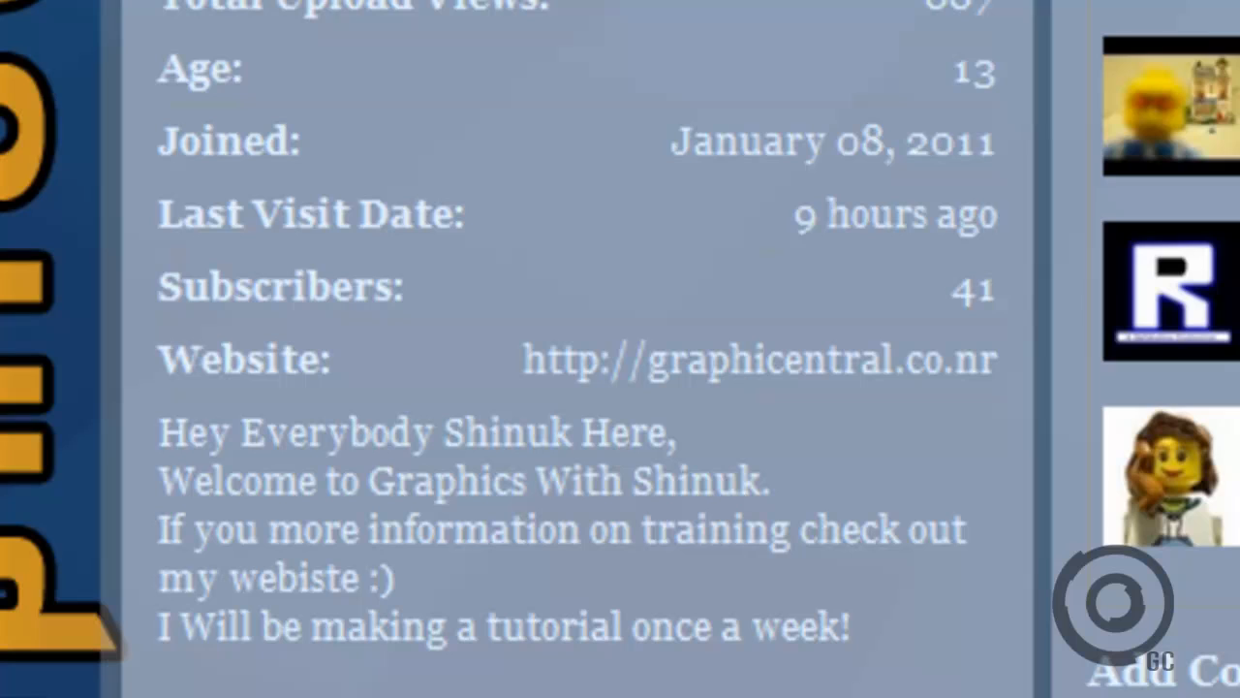
mouse_move(732, 411)
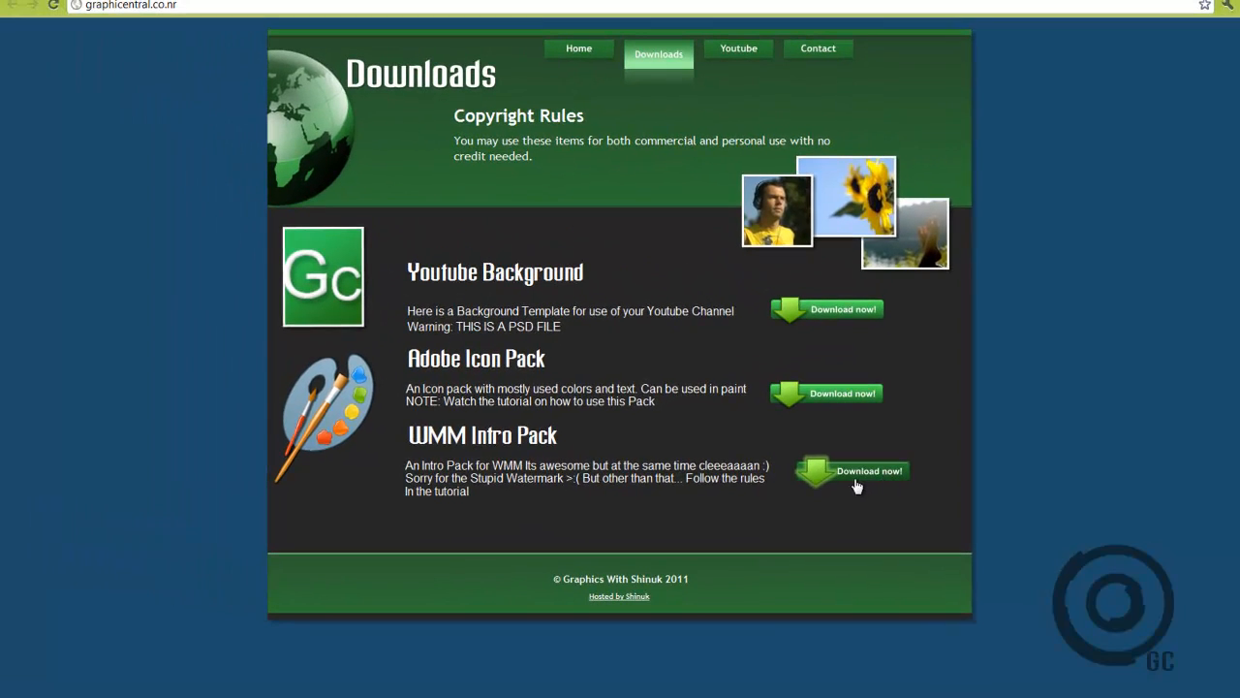
left_click(853, 471)
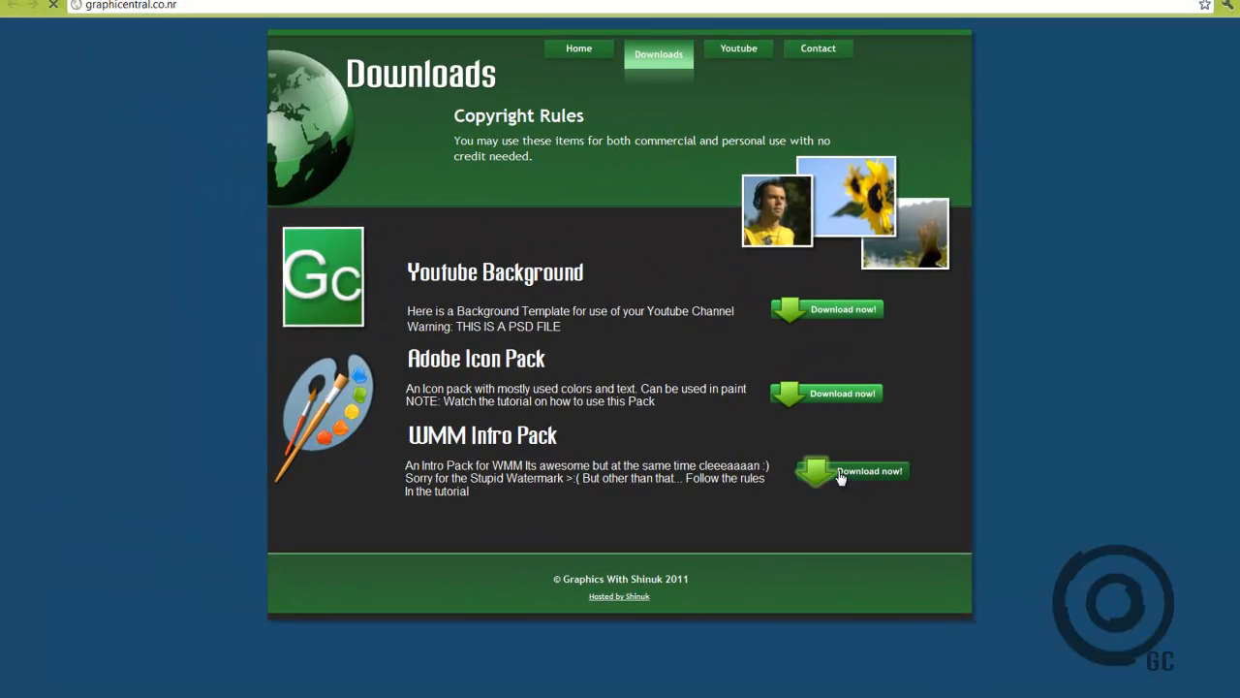
left_click(853, 473)
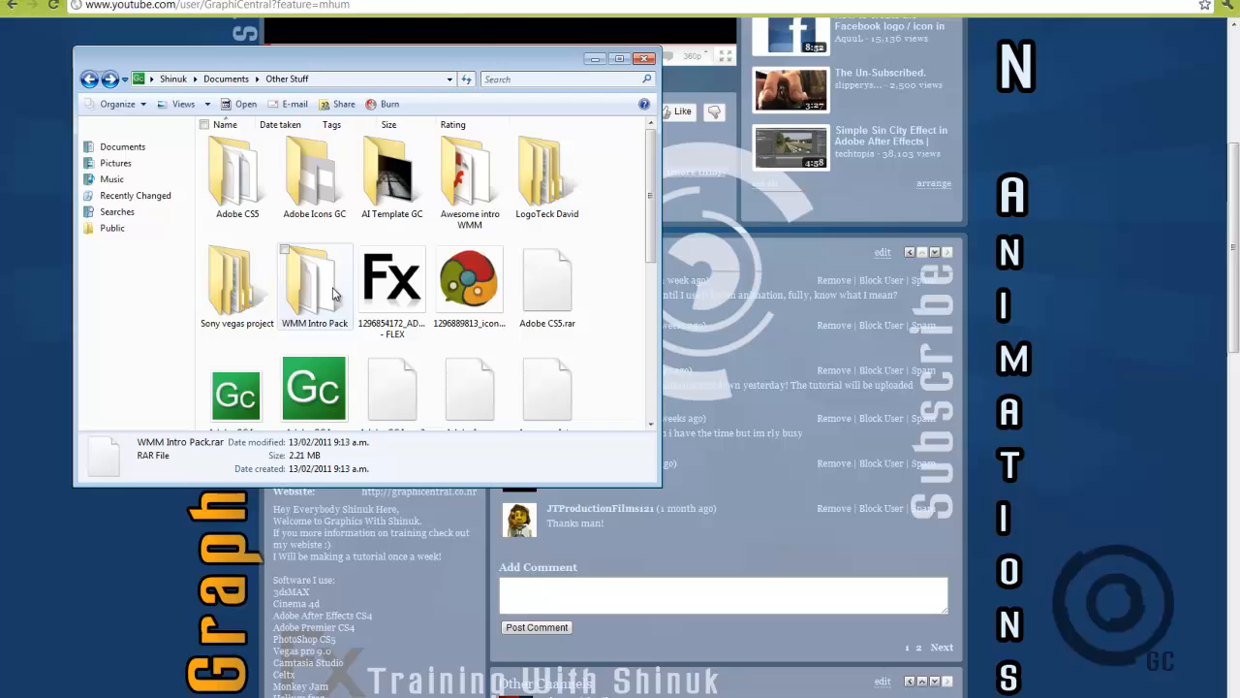
- Read the RULES note inside the WMM Intro Pack folder in Notepad, then close it
double_click(314, 281)
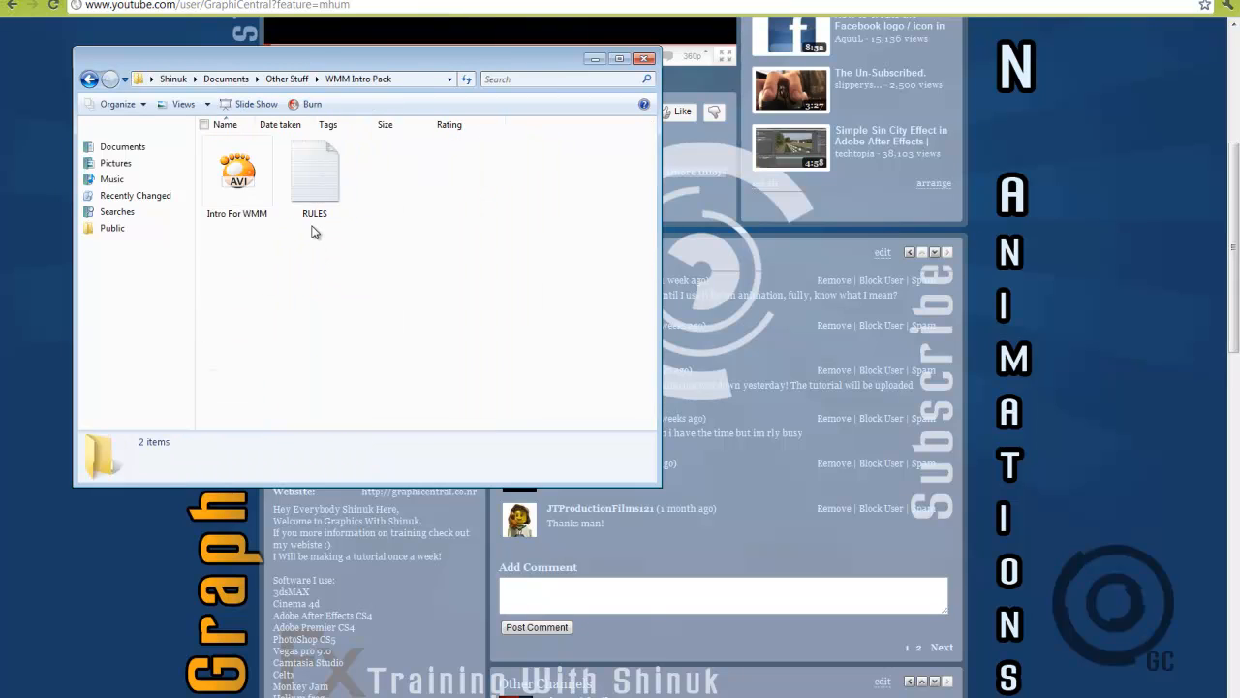
left_click(314, 174)
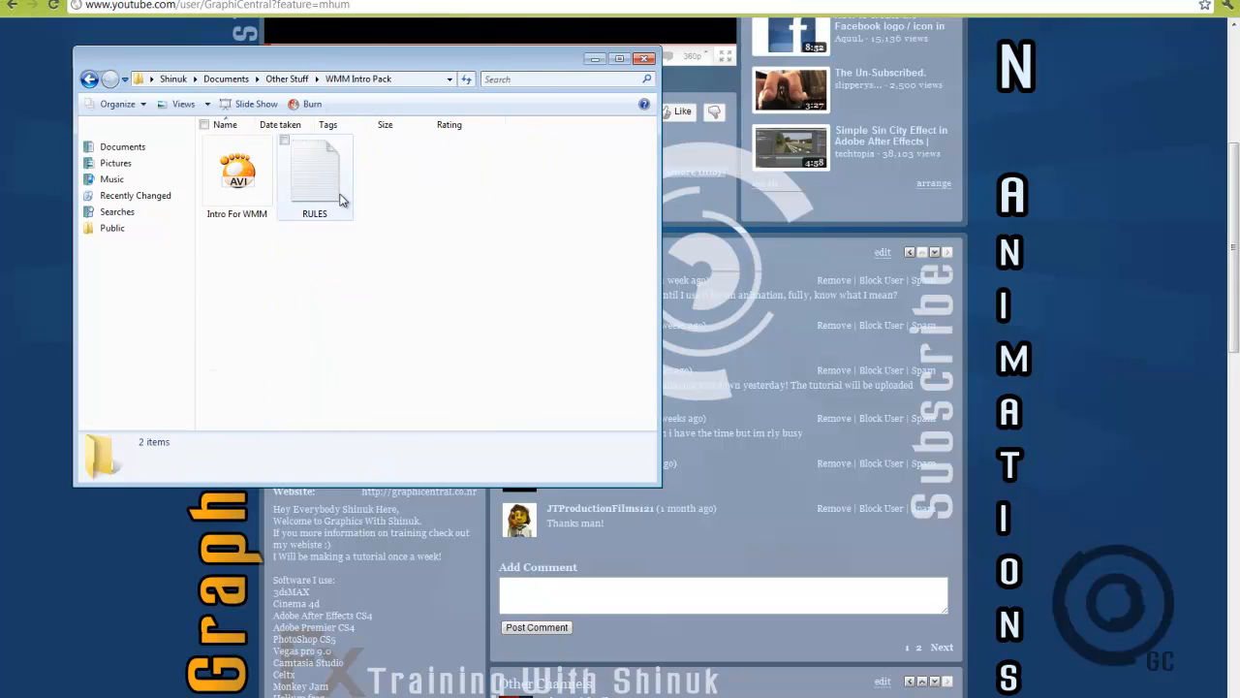
double_click(314, 164)
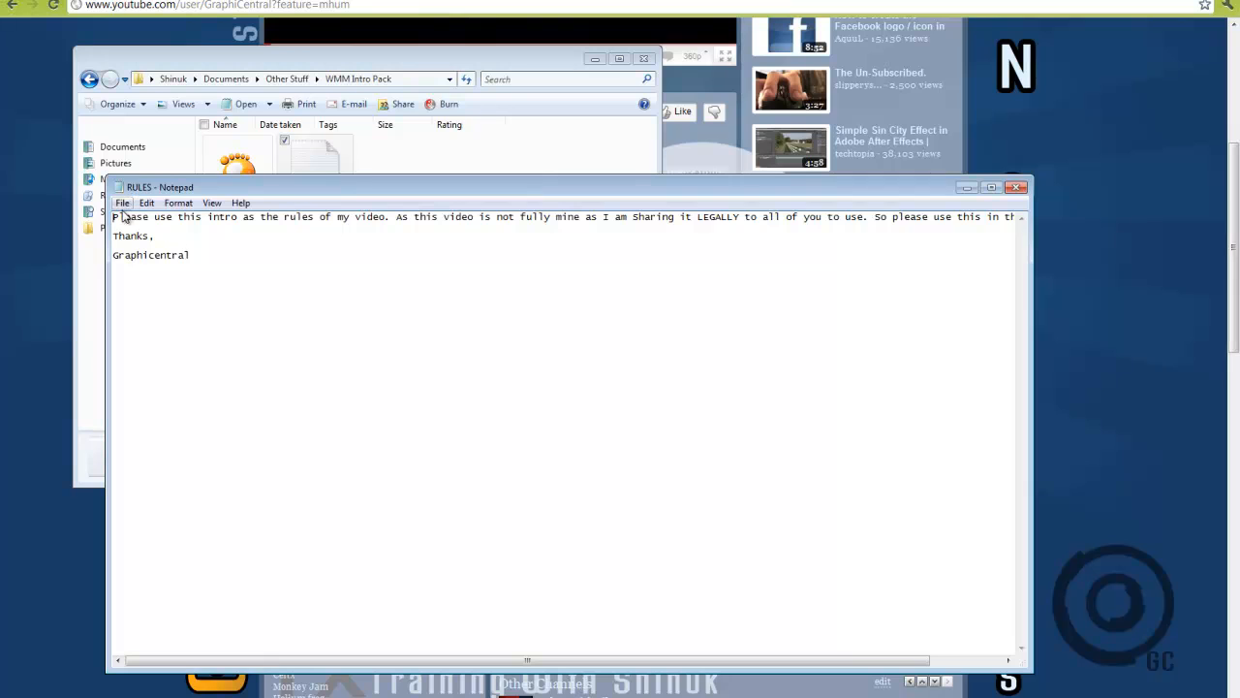
key("ctrl+a")
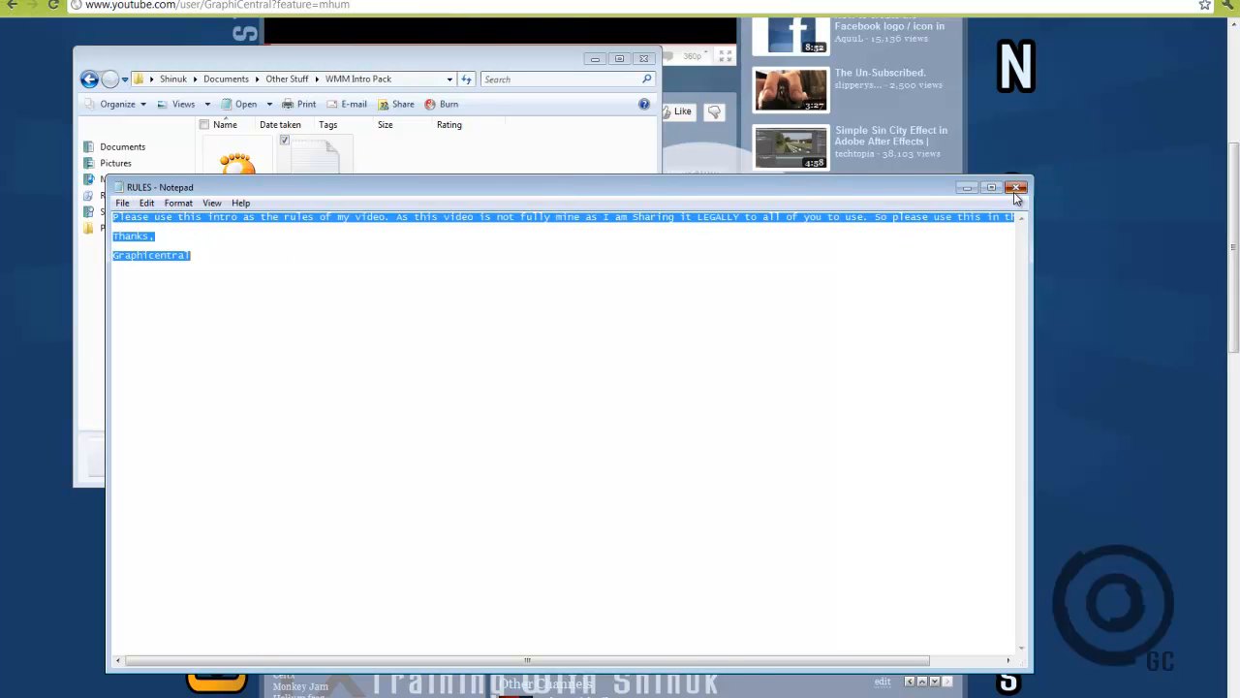
left_click(1015, 186)
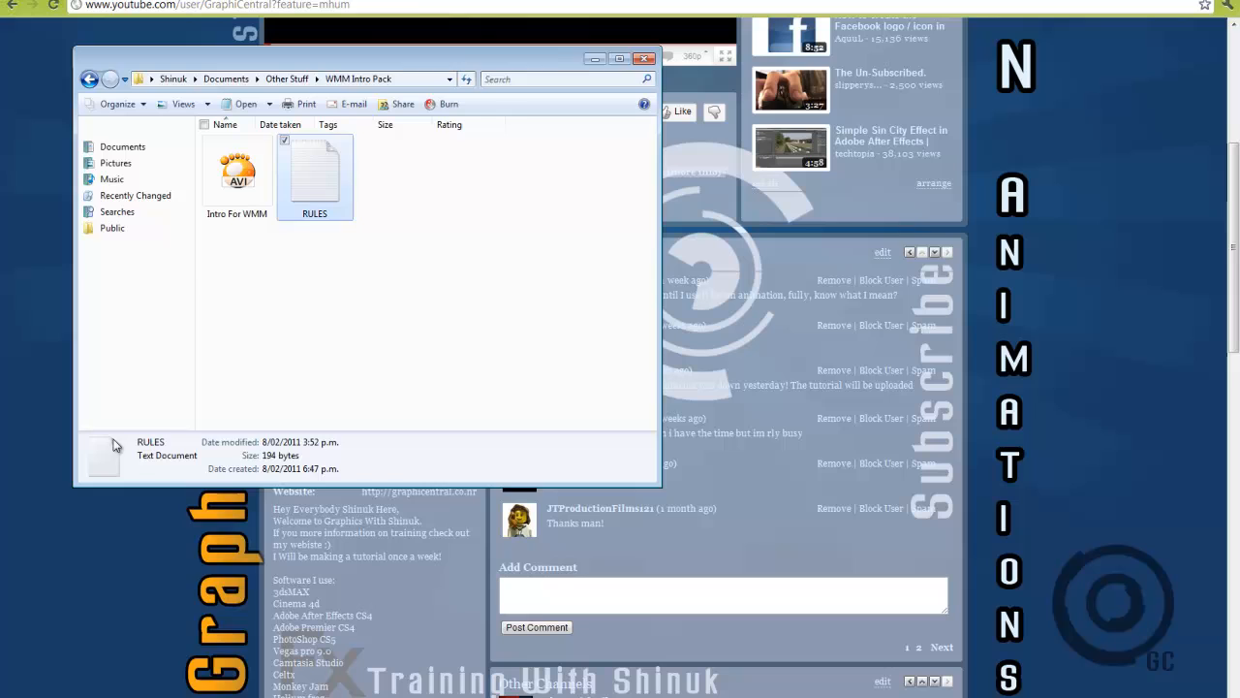
left_click(19, 694)
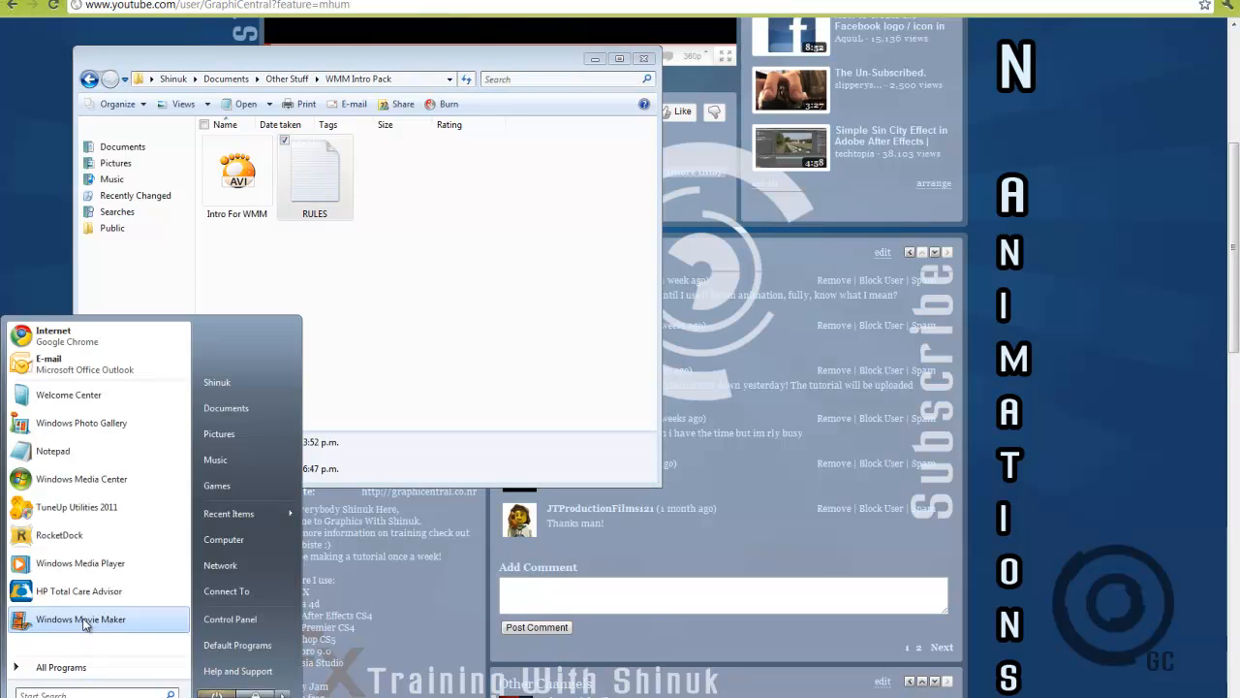
- Launch Windows Movie Maker, place Intro For WMM on the video track and preview it
left_click(81, 620)
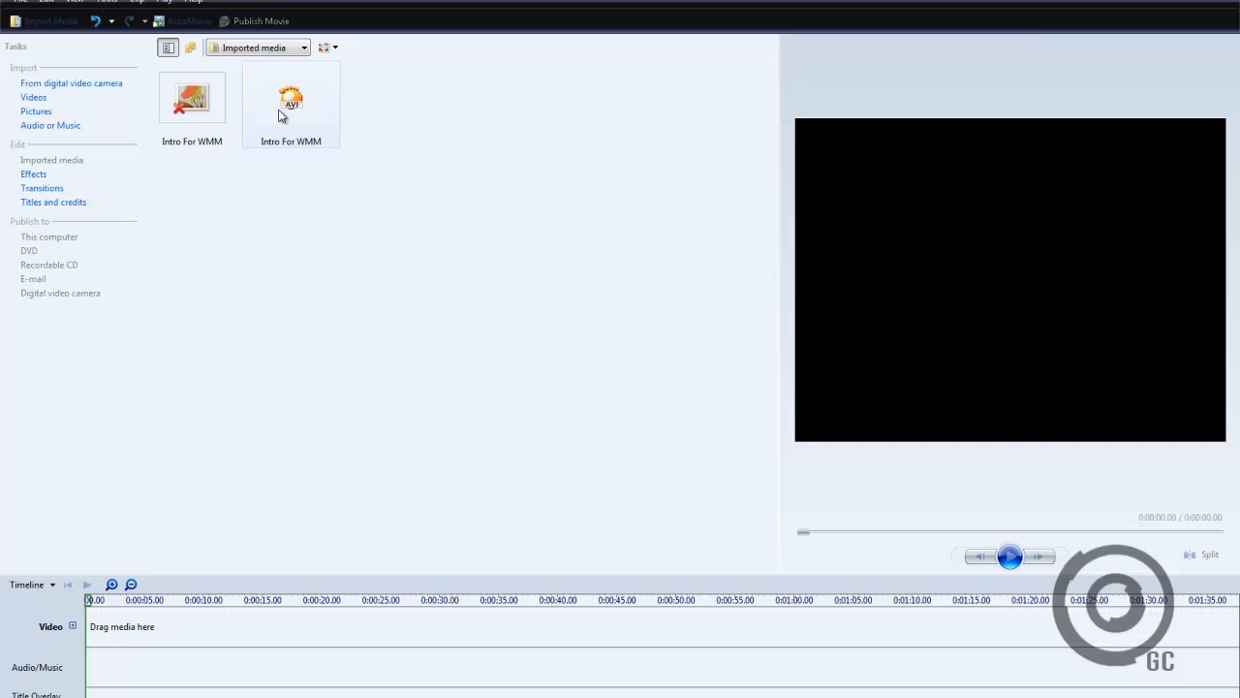
left_click_drag(291, 97, 140, 626)
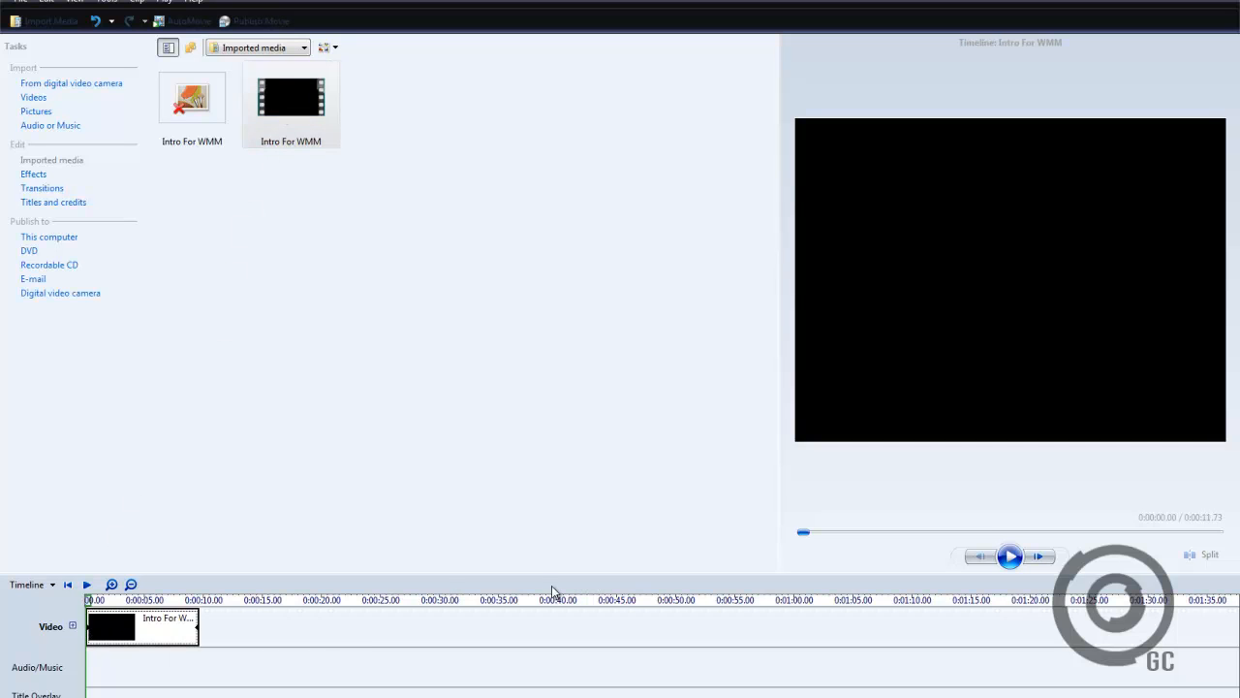
left_click(1010, 554)
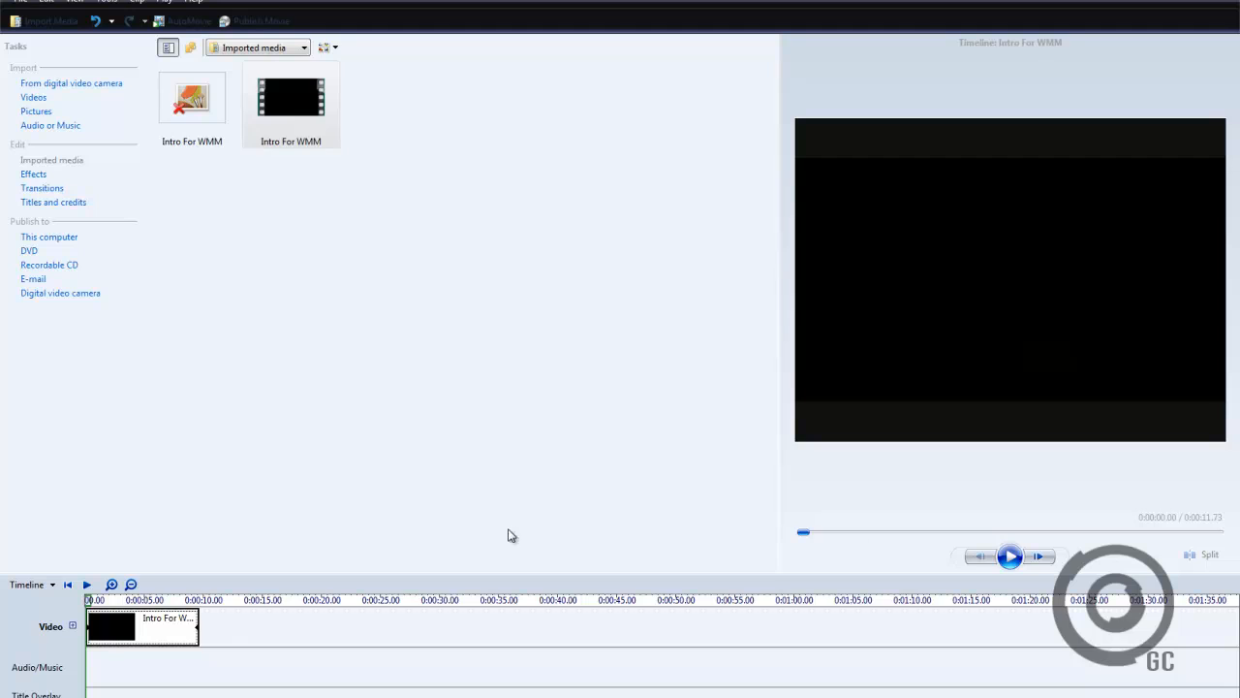
mouse_move(688, 534)
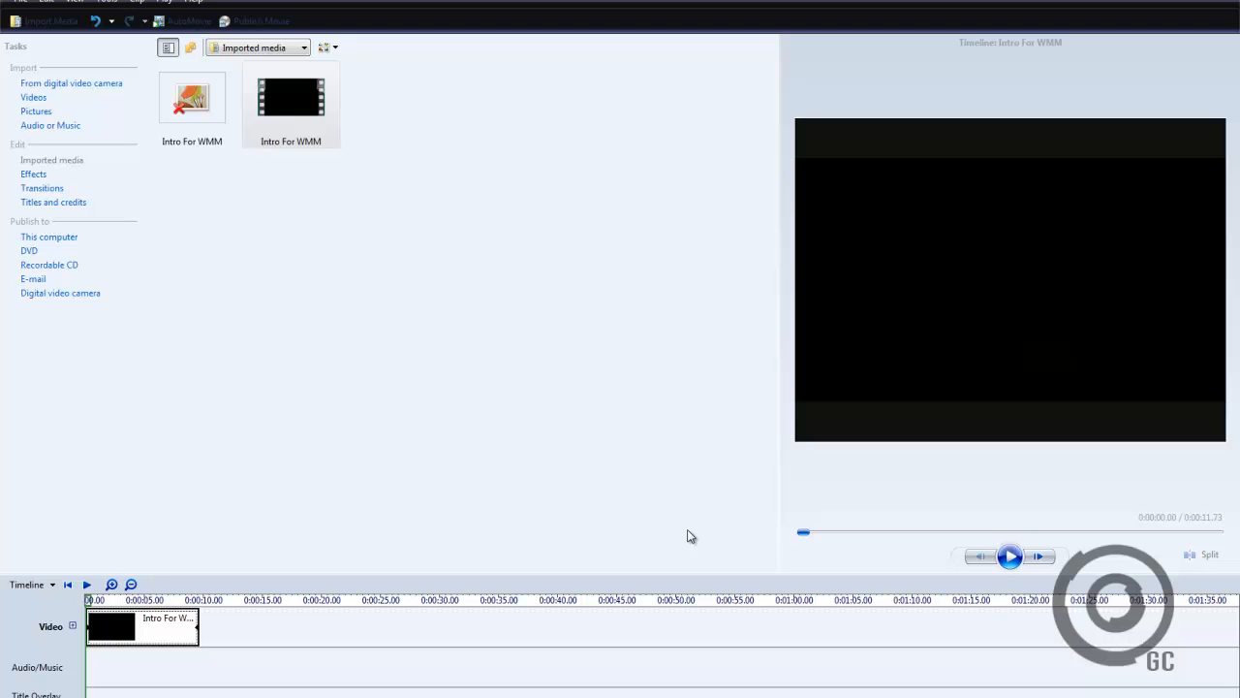
left_click(1010, 554)
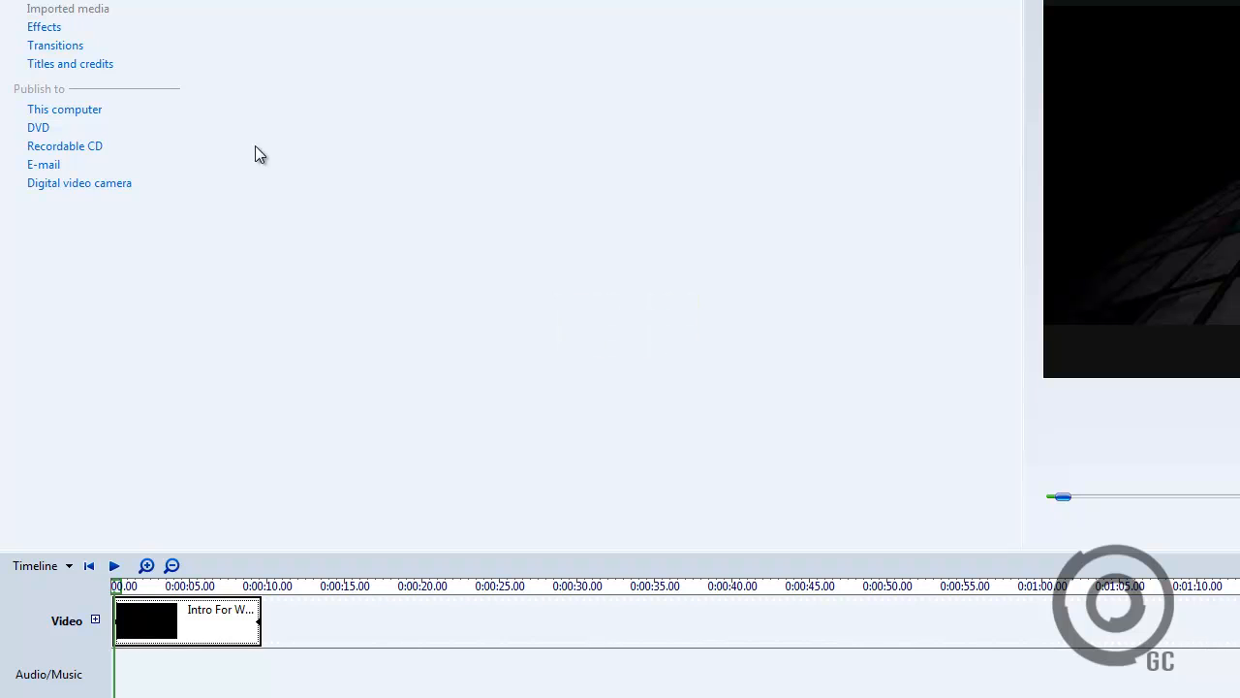
mouse_move(73, 28)
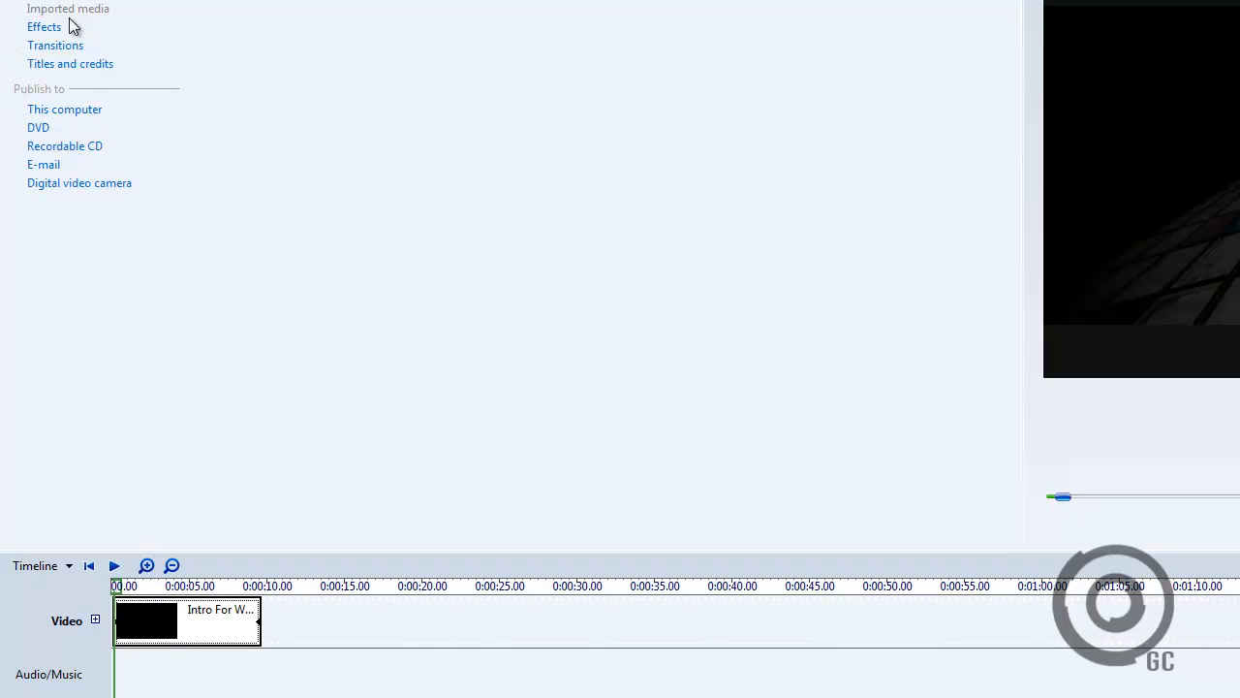
- From Titles and Credits, preview the intro and choose 'Title on the selected clip'
left_click(69, 62)
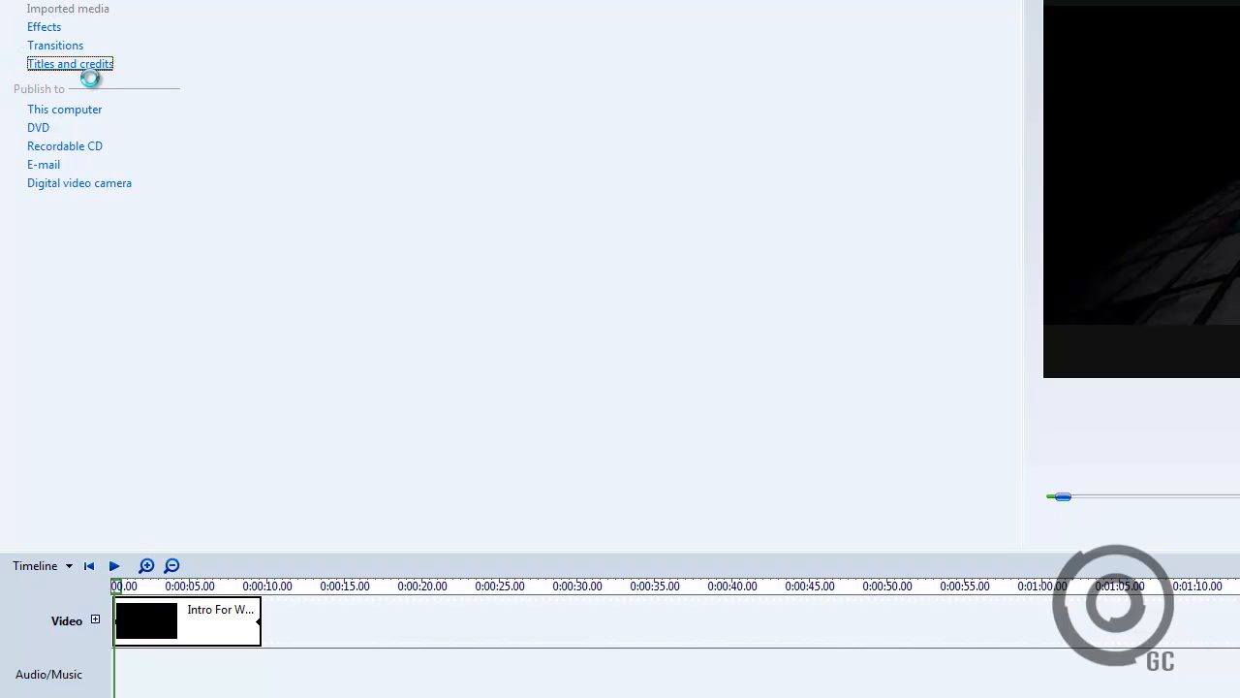
mouse_move(70, 62)
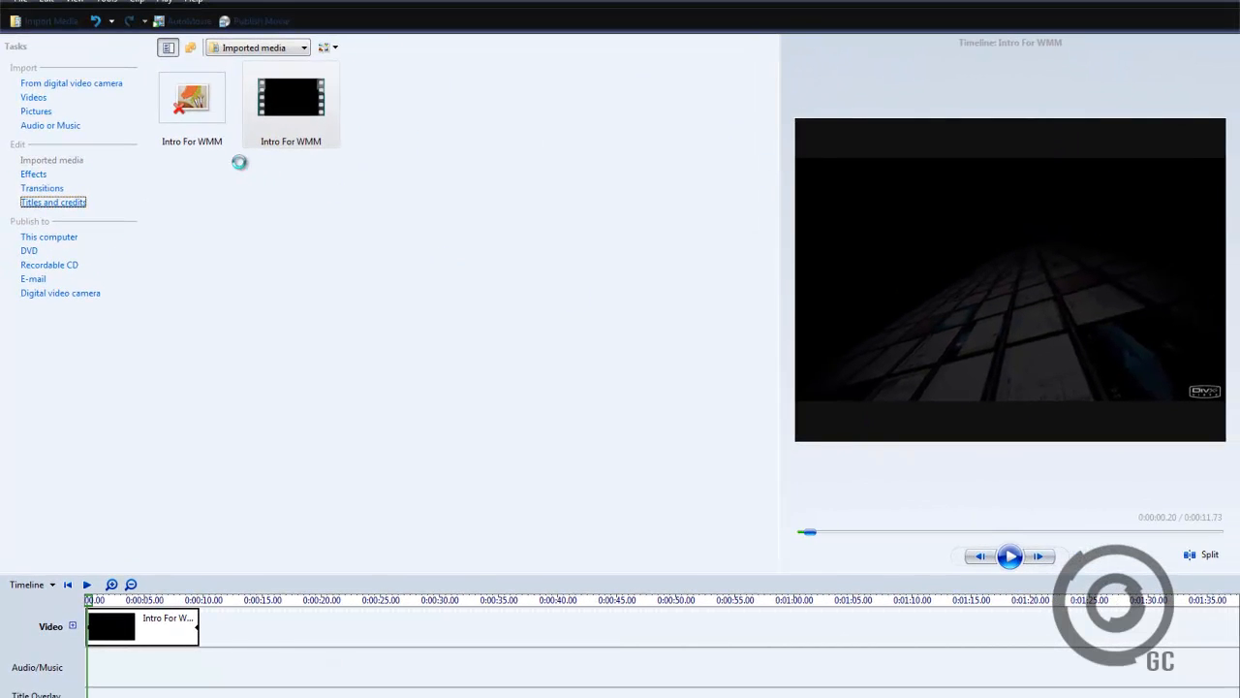
left_click(53, 201)
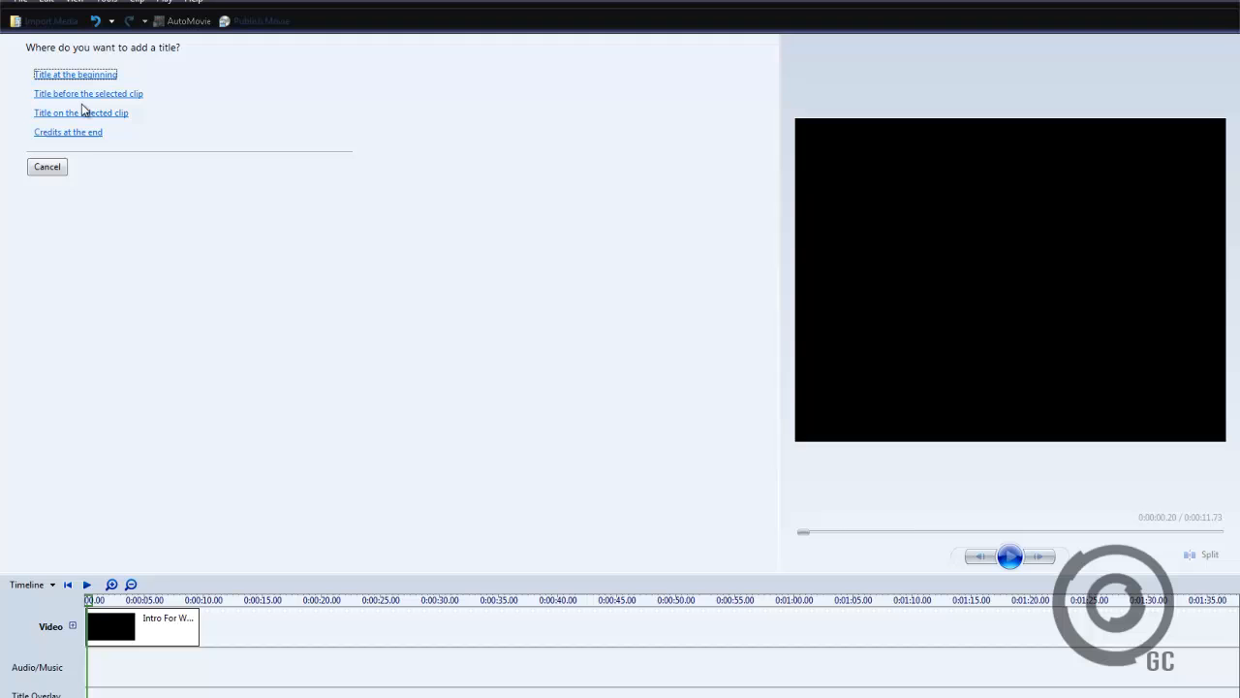
mouse_move(93, 120)
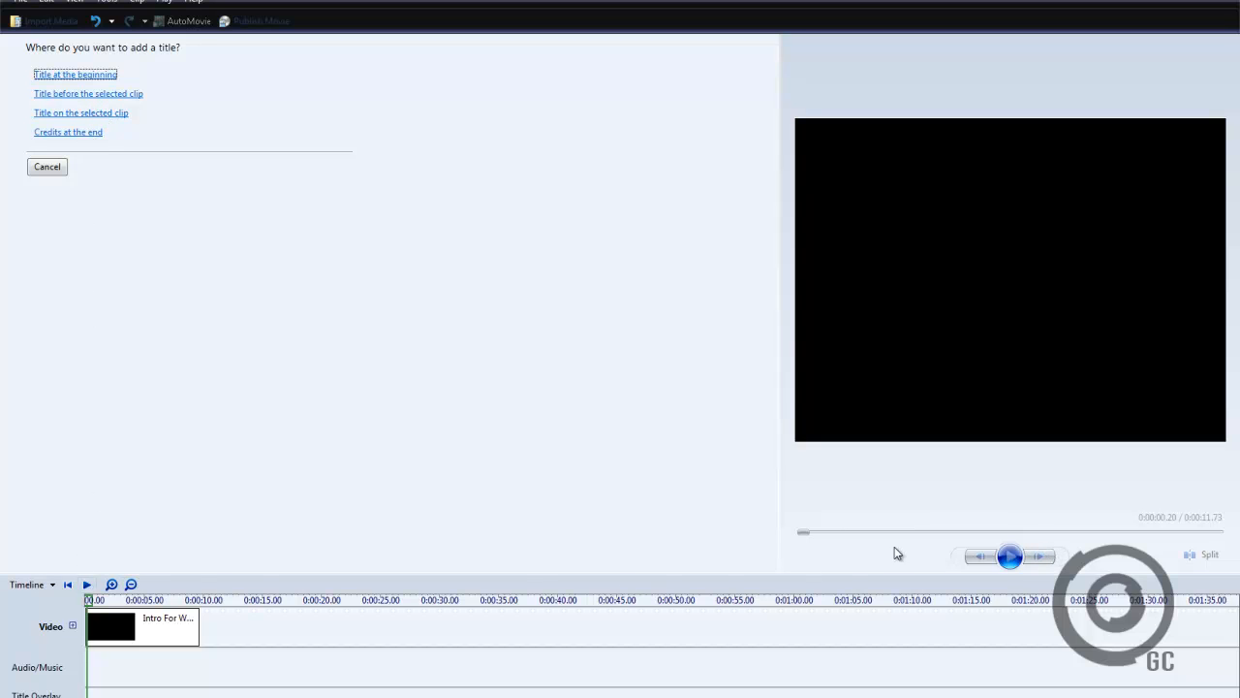
left_click(1012, 554)
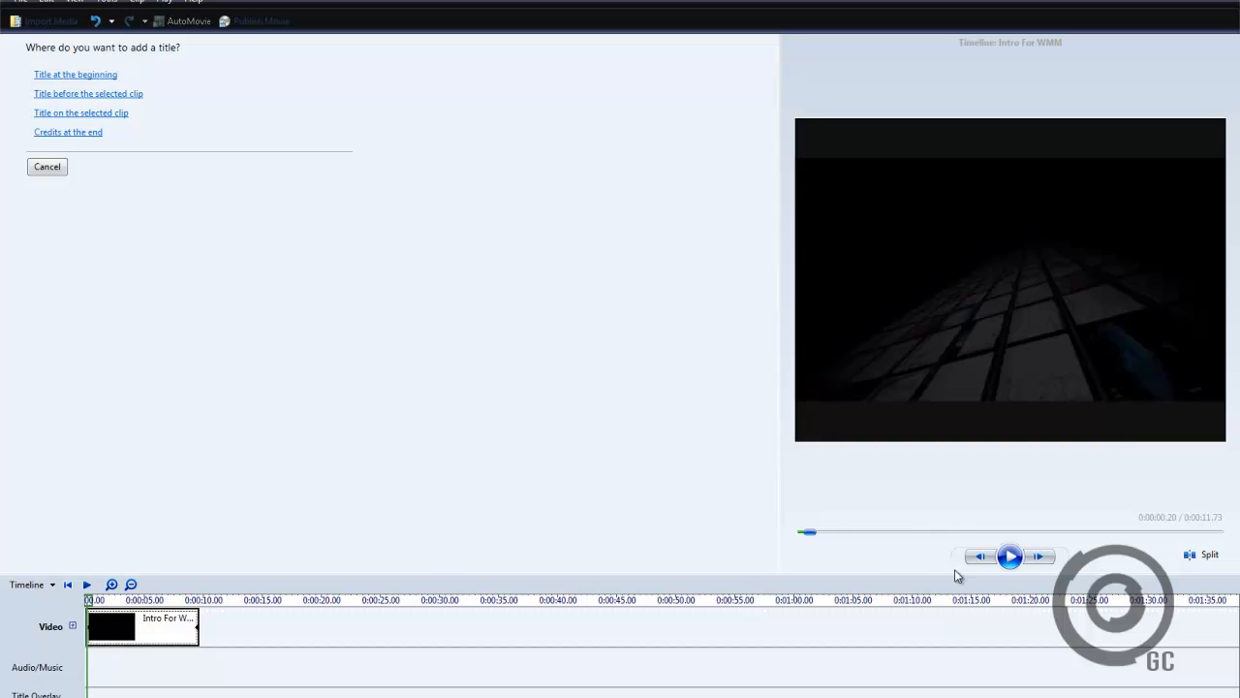
left_click(1012, 554)
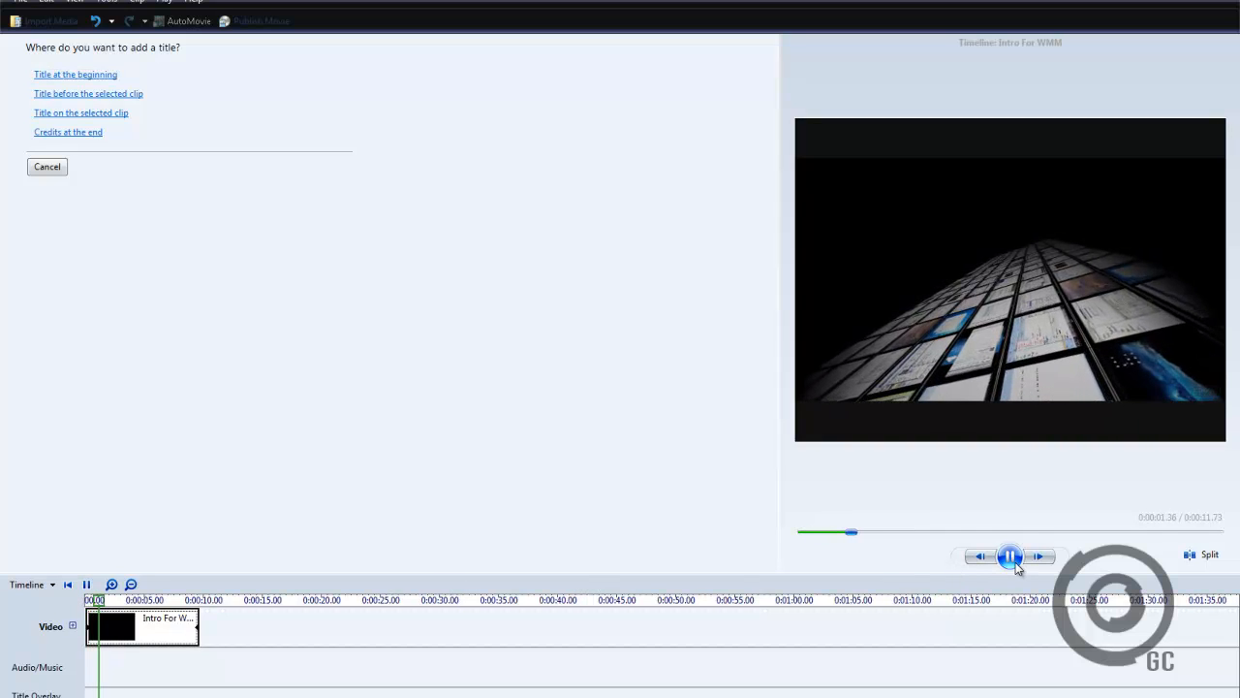
left_click(1009, 554)
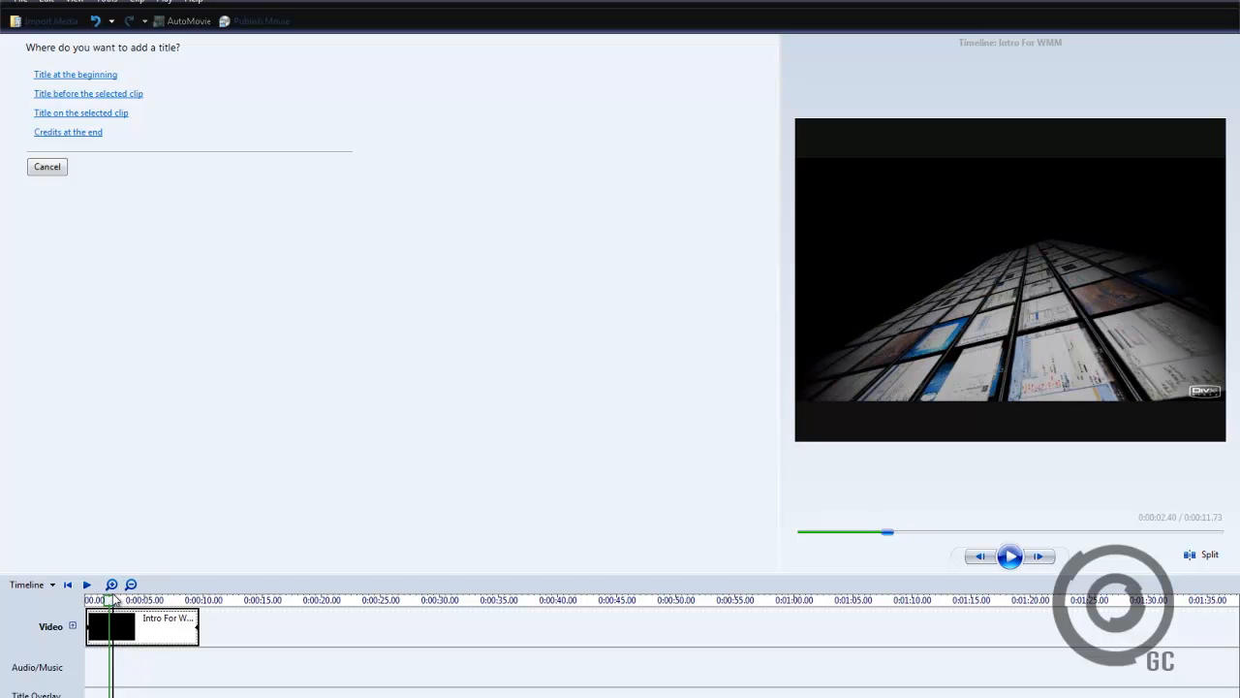
mouse_move(4, 243)
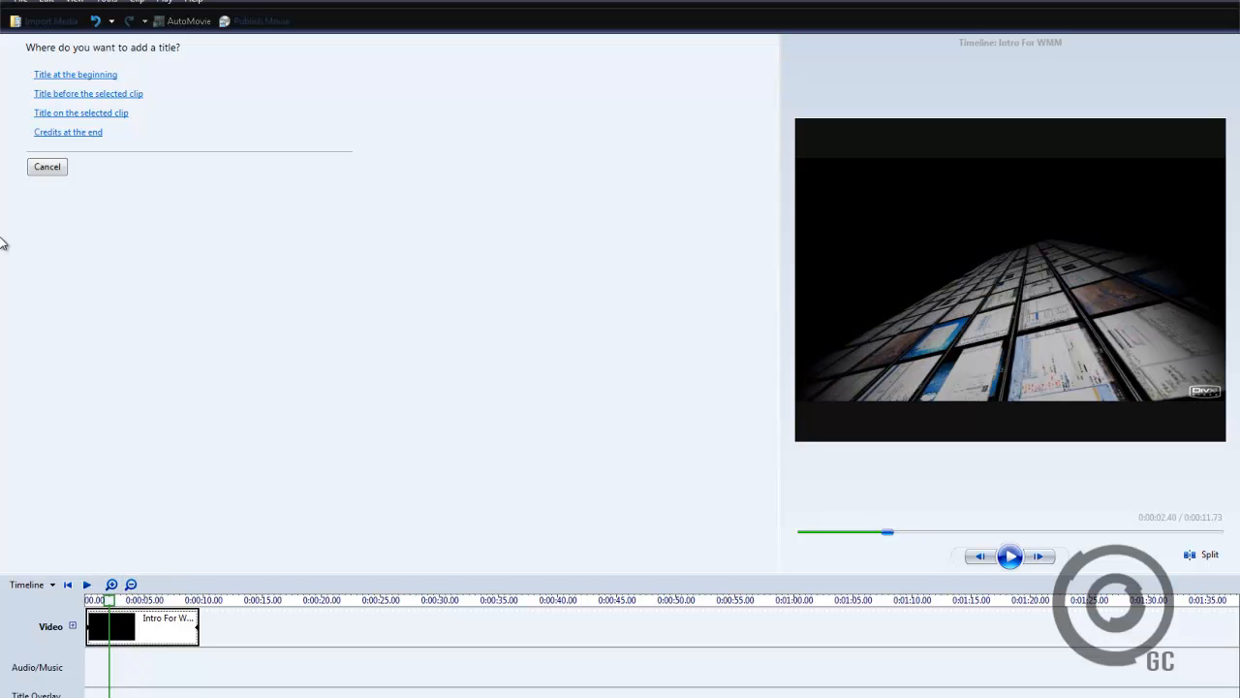
left_click(76, 74)
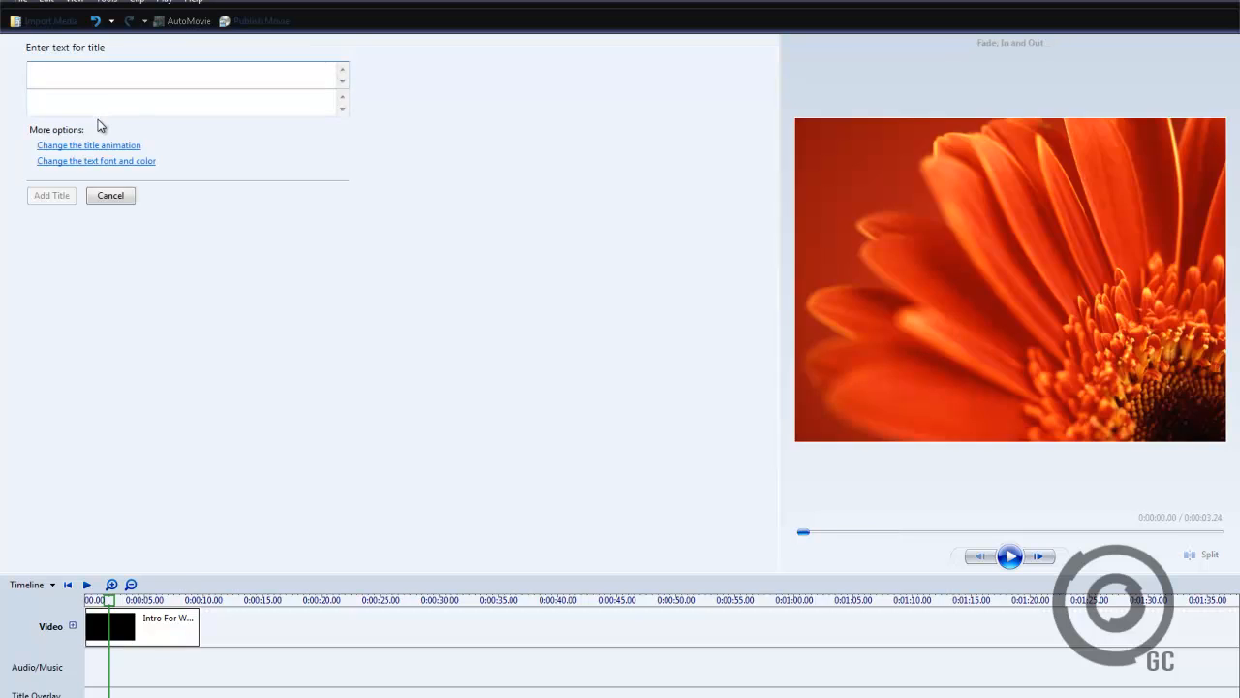
- Enter GraphiCentral as the title text over the intro clip
left_click(70, 74)
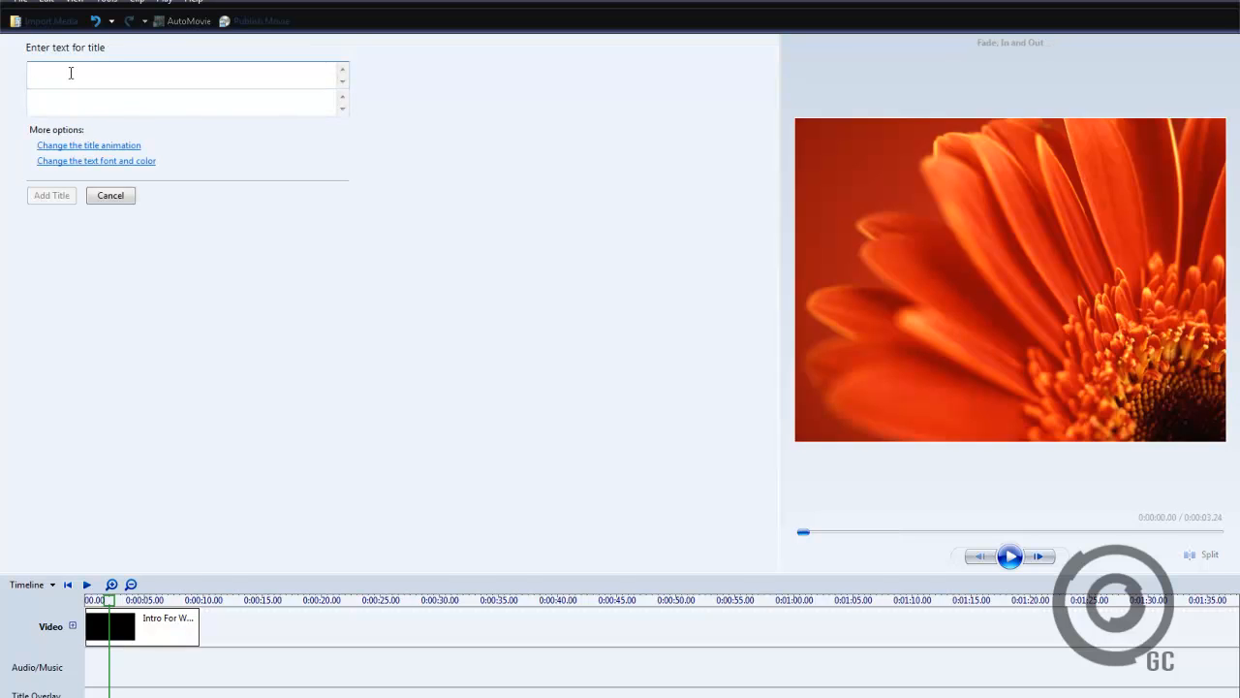
type("GraphiCe")
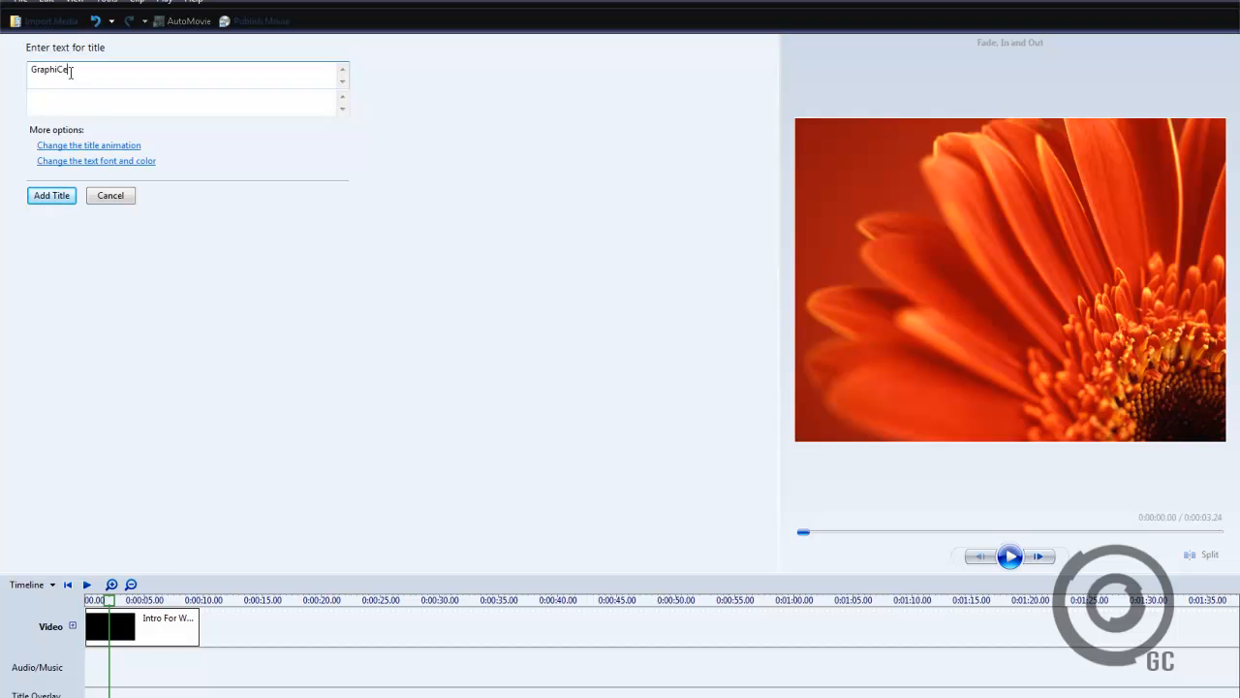
type("ntral")
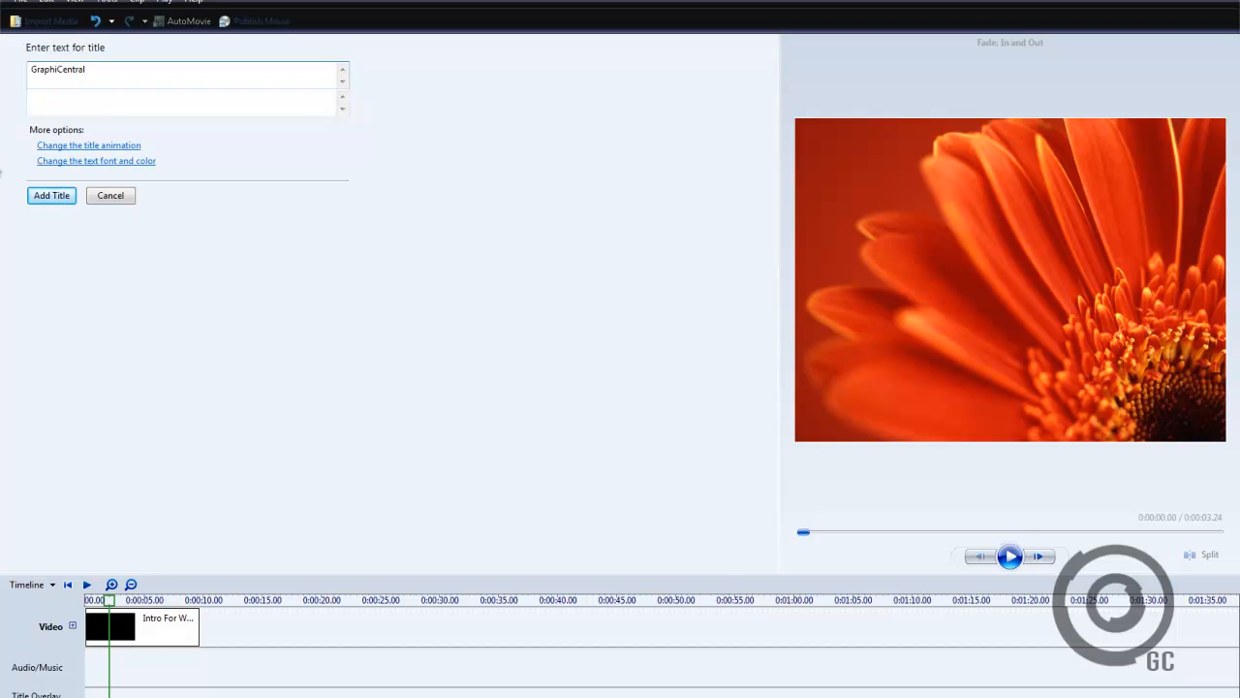
left_click(97, 159)
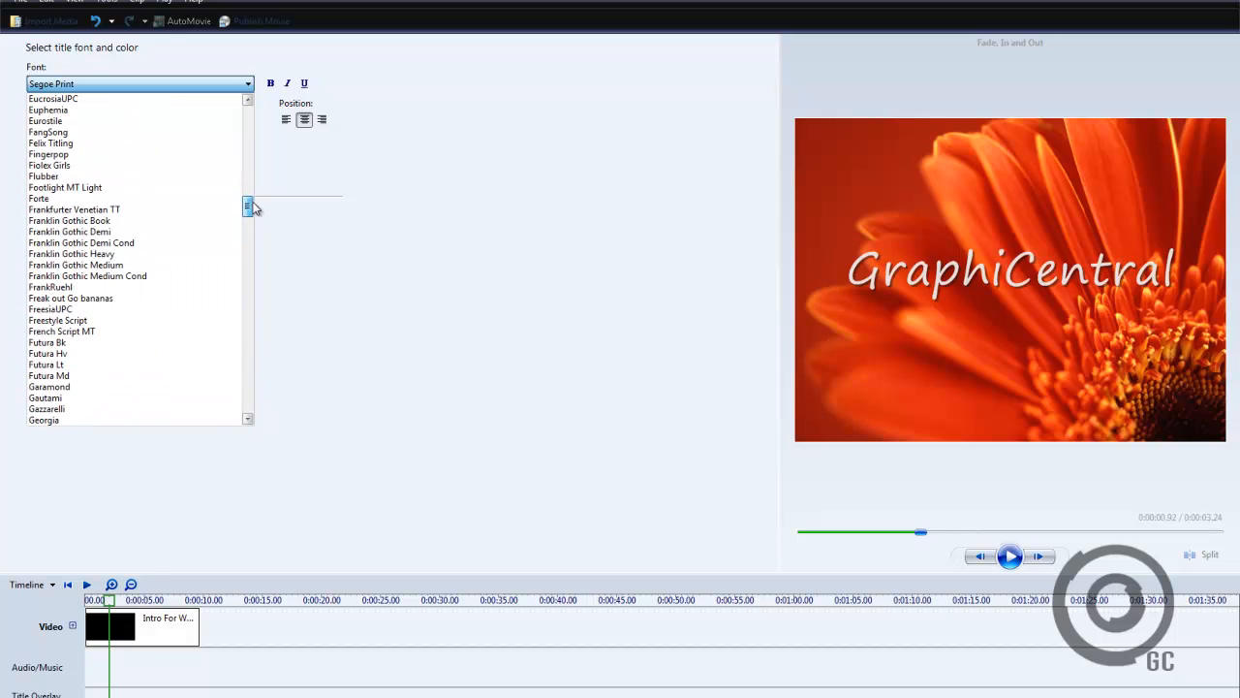
- Give the GraphiCentral title the 'Freak out Go bananas' font
left_click(70, 298)
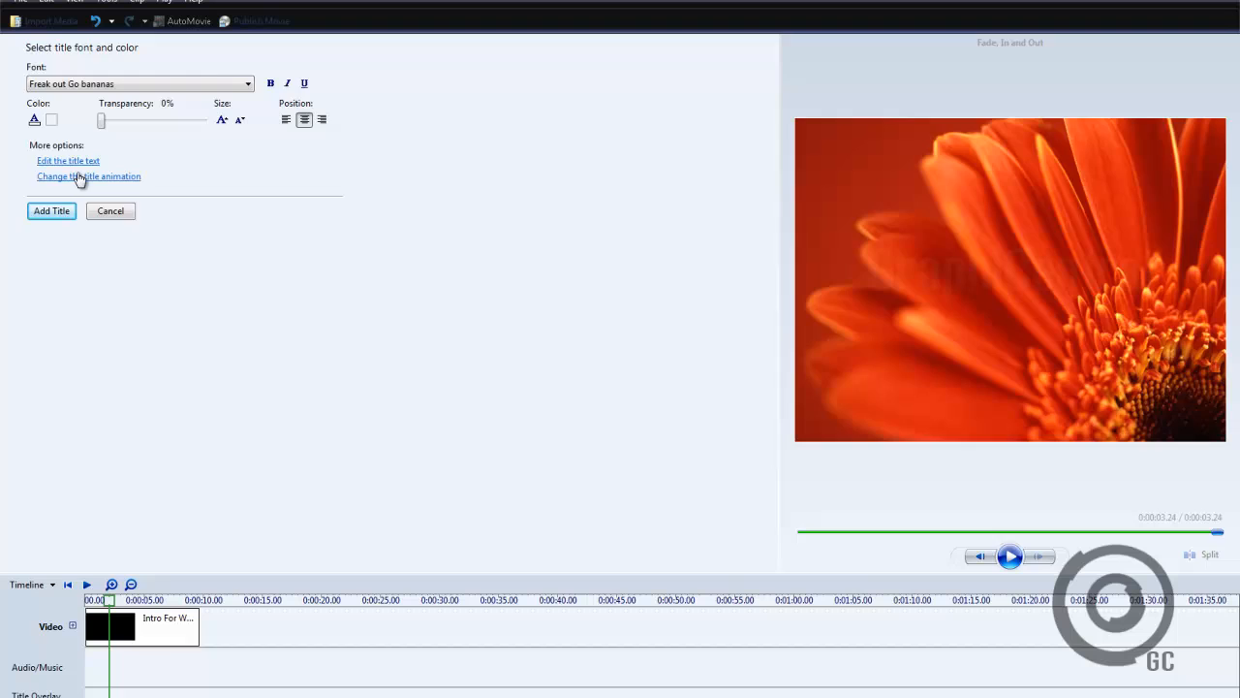
left_click(90, 174)
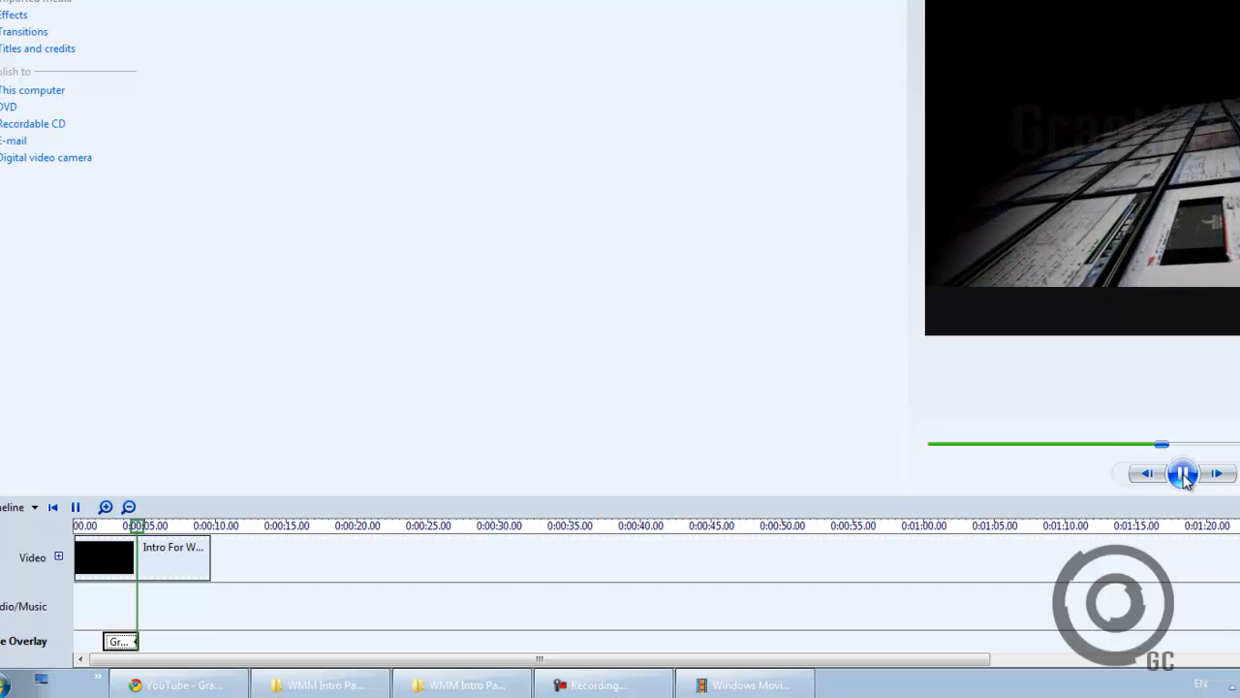
- Pause the titled intro and select the GraphiCentral clip on the Title Overlay track
left_click(1182, 471)
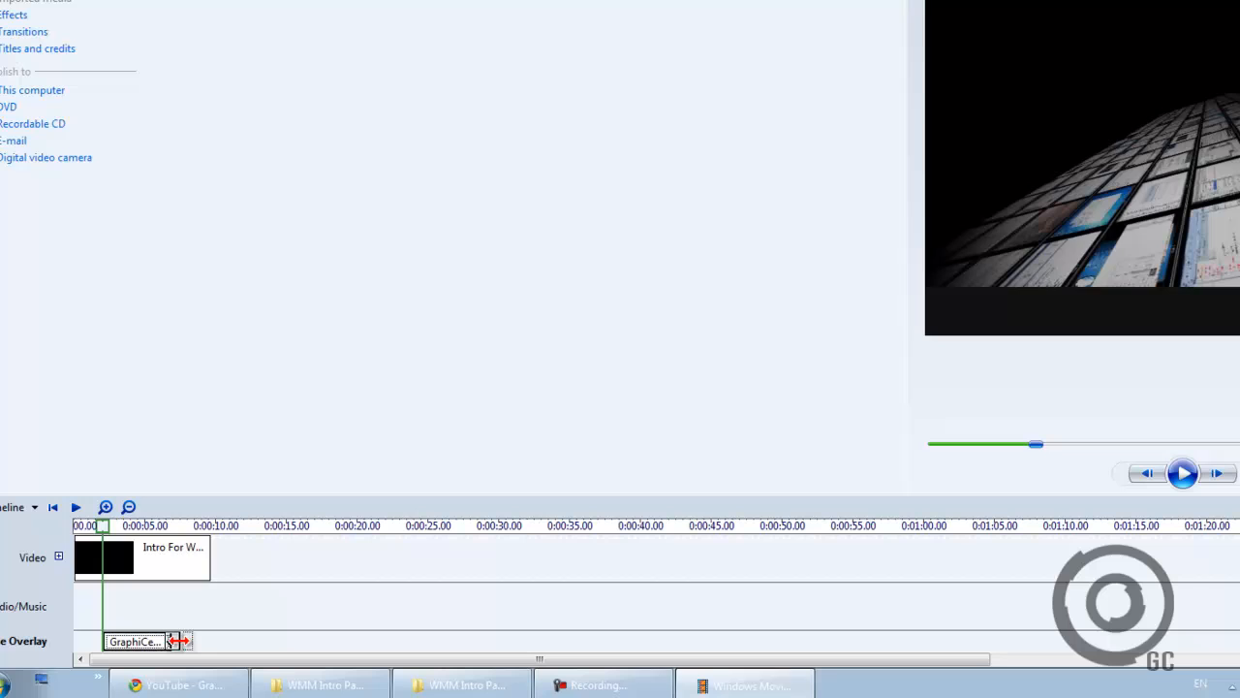
left_click(1182, 471)
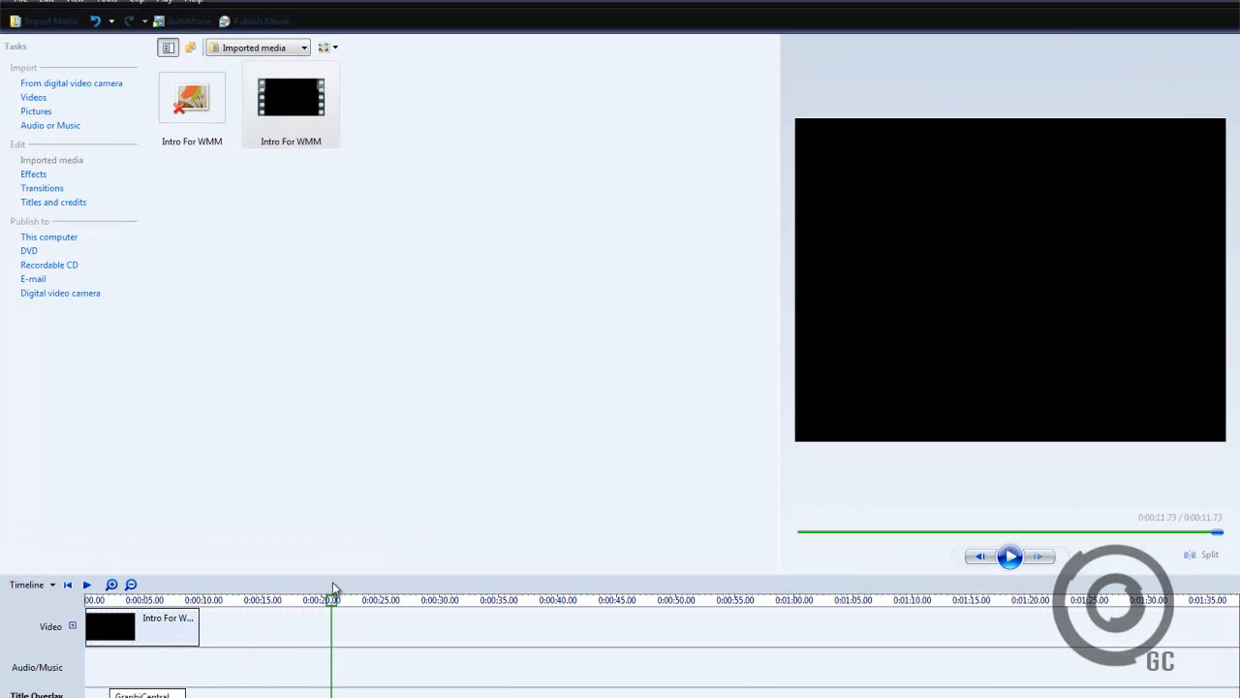
mouse_move(47, 163)
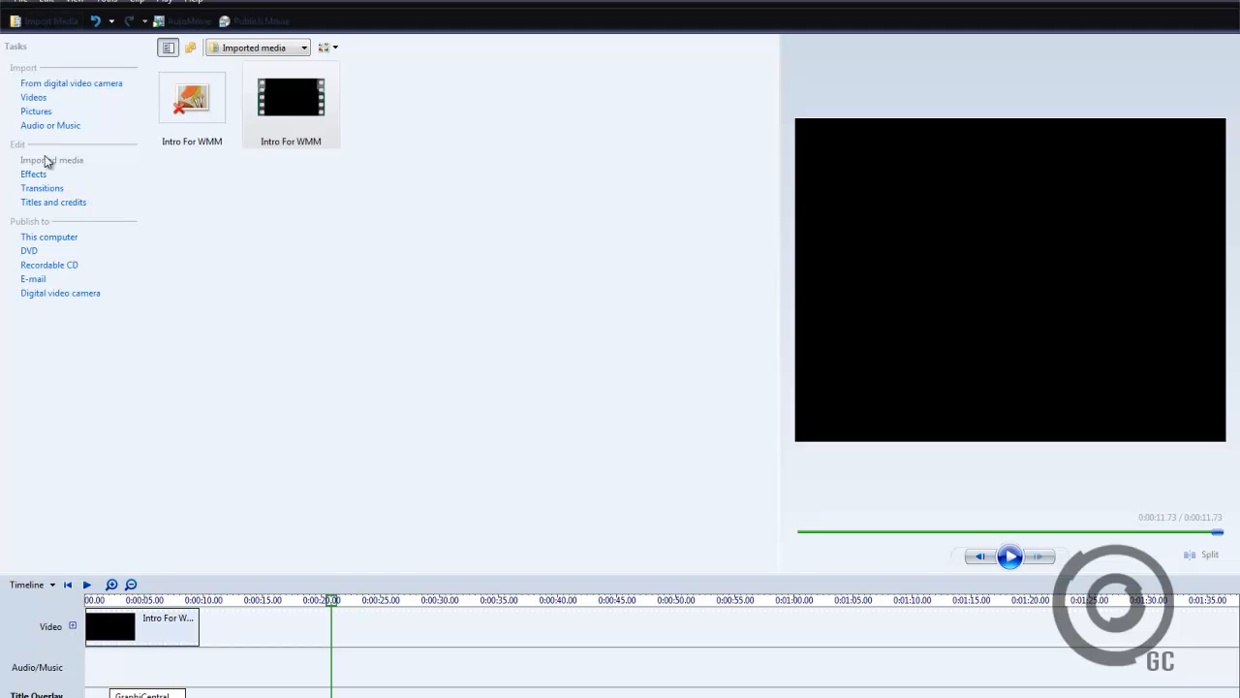
left_click(48, 236)
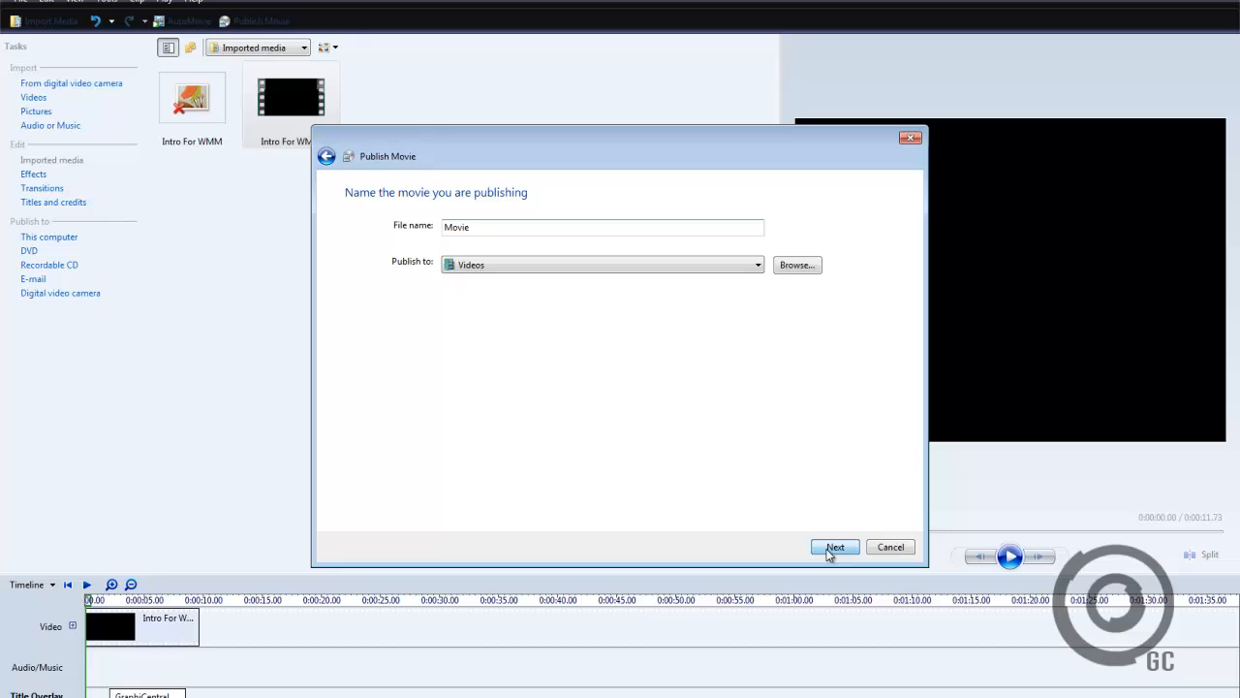
left_click(834, 547)
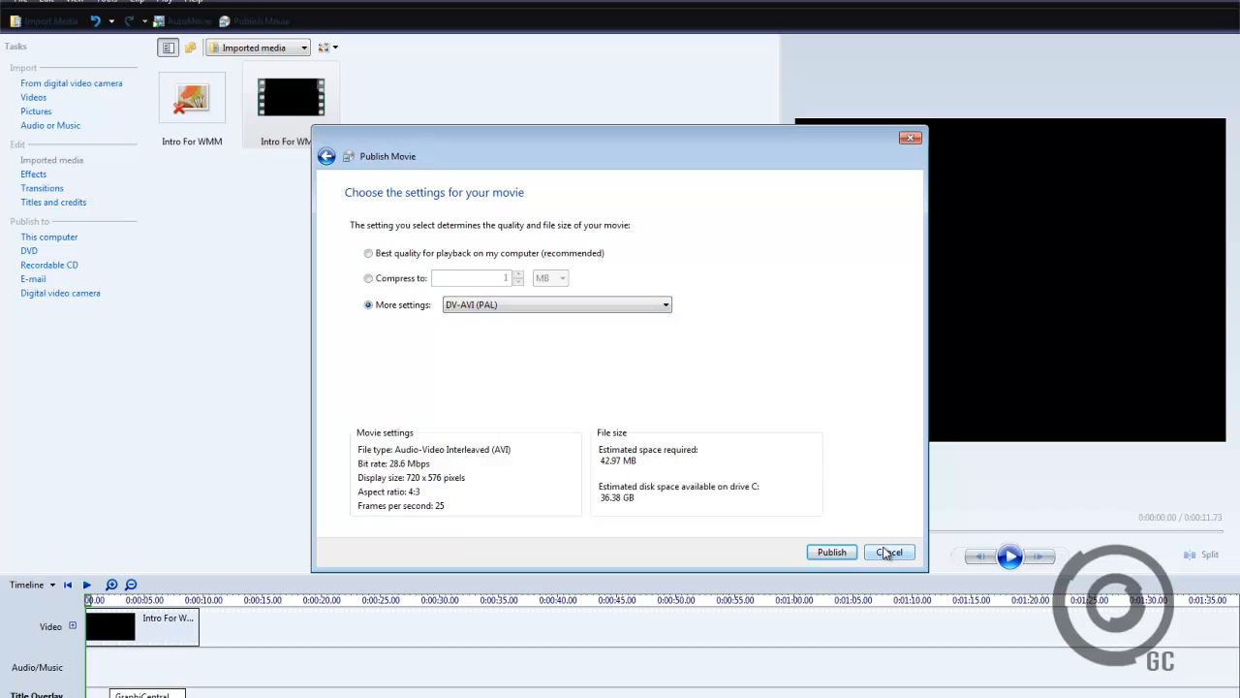
left_click(889, 550)
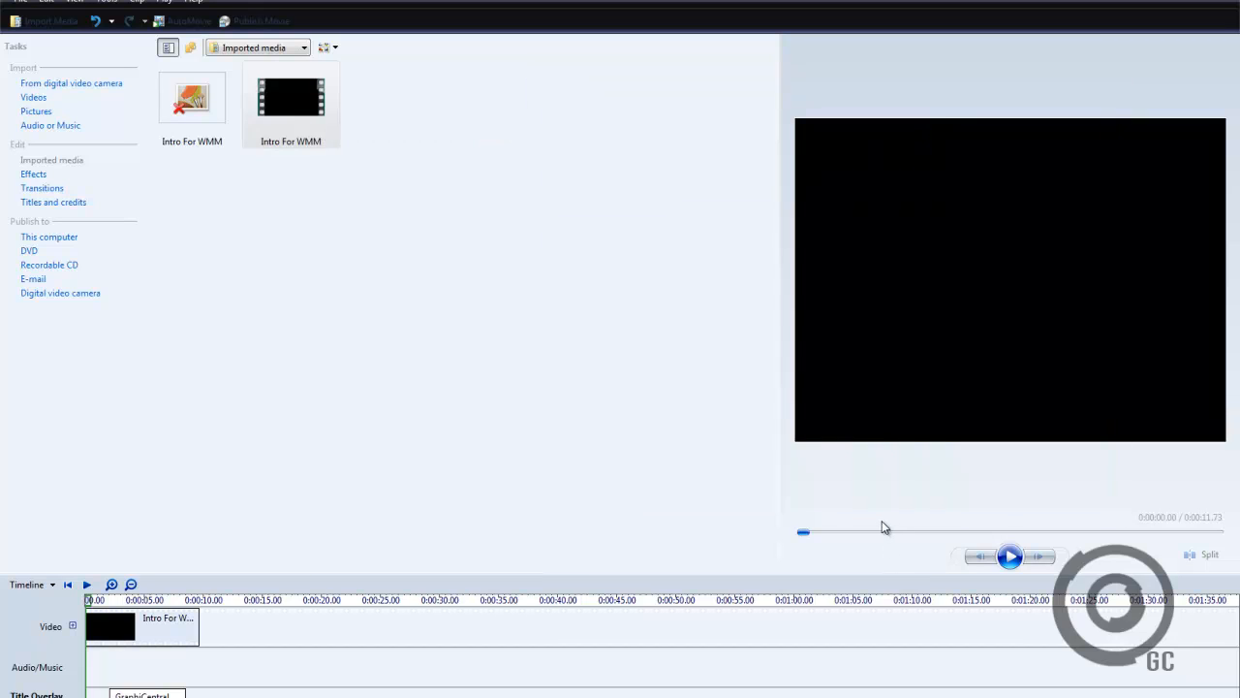